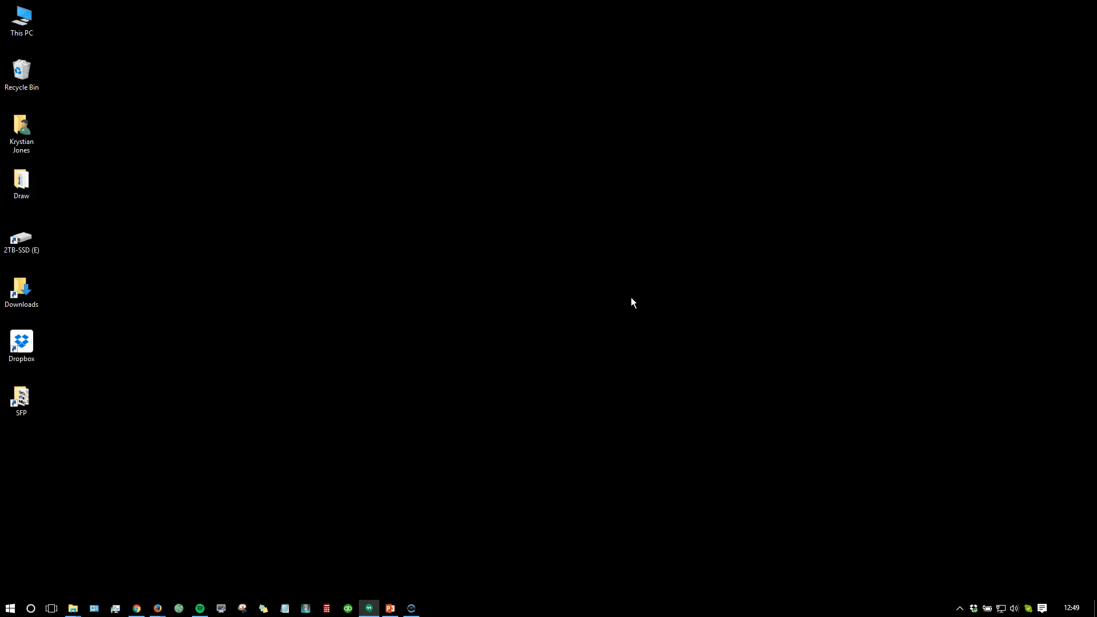
pyautogui.moveTo(634, 303)
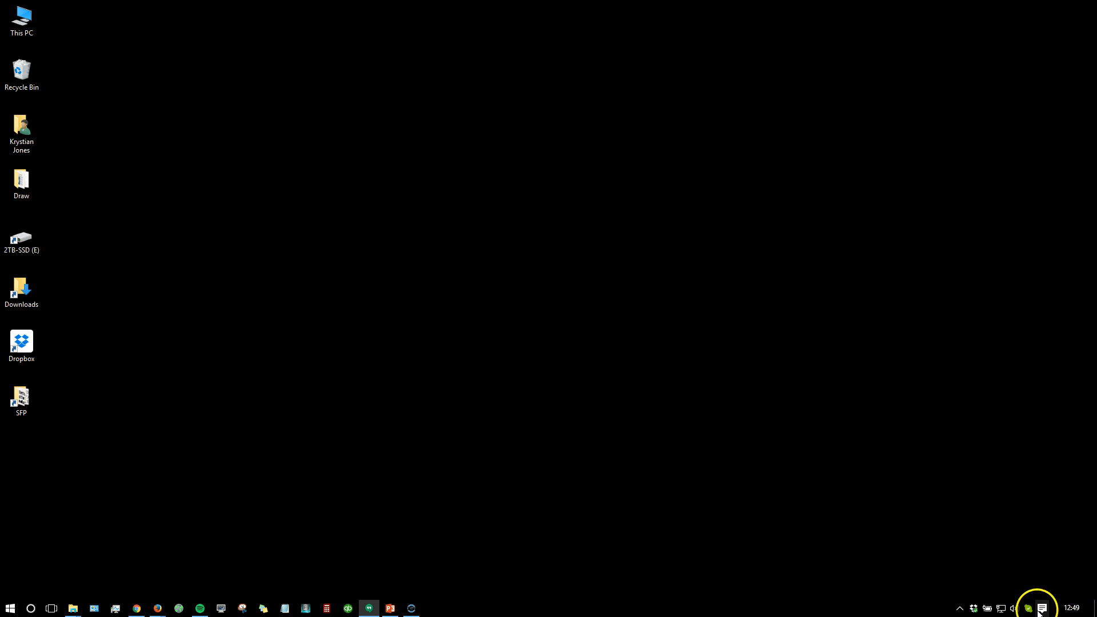
pyautogui.moveTo(1012, 608)
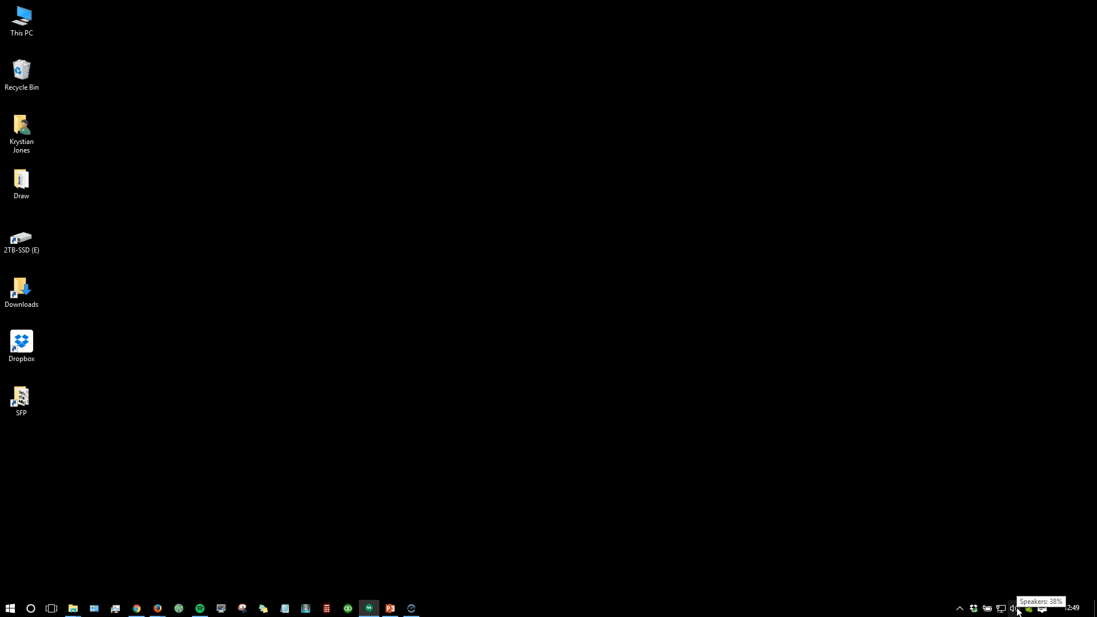
# Open the Sound dialog's Recording devices list from the system tray speaker icon
pyautogui.rightClick(1013, 608)
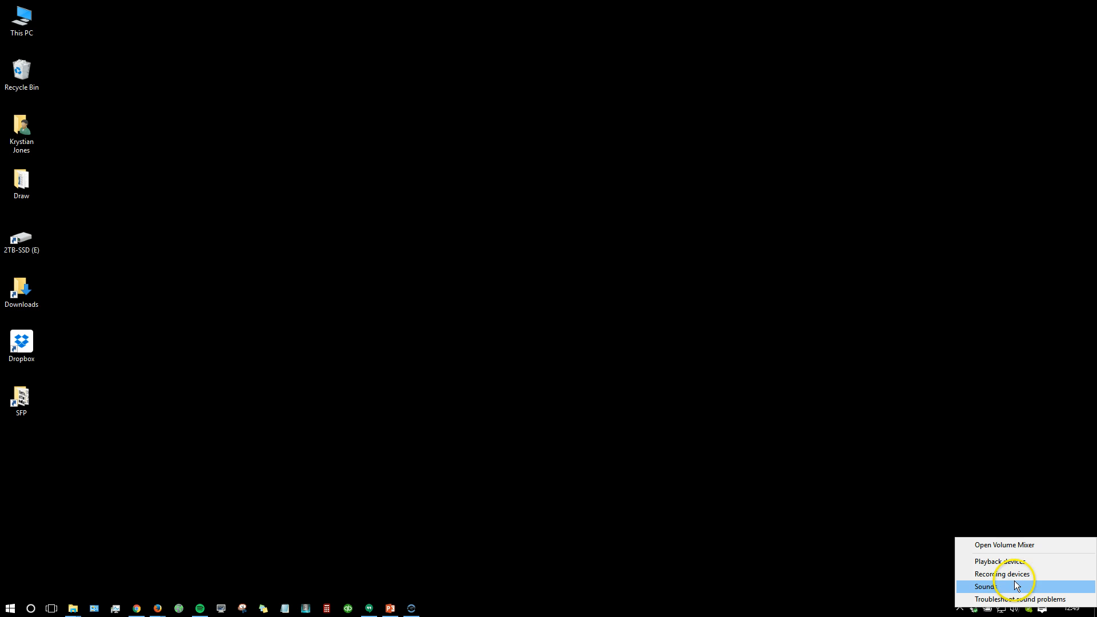
pyautogui.moveTo(1002, 577)
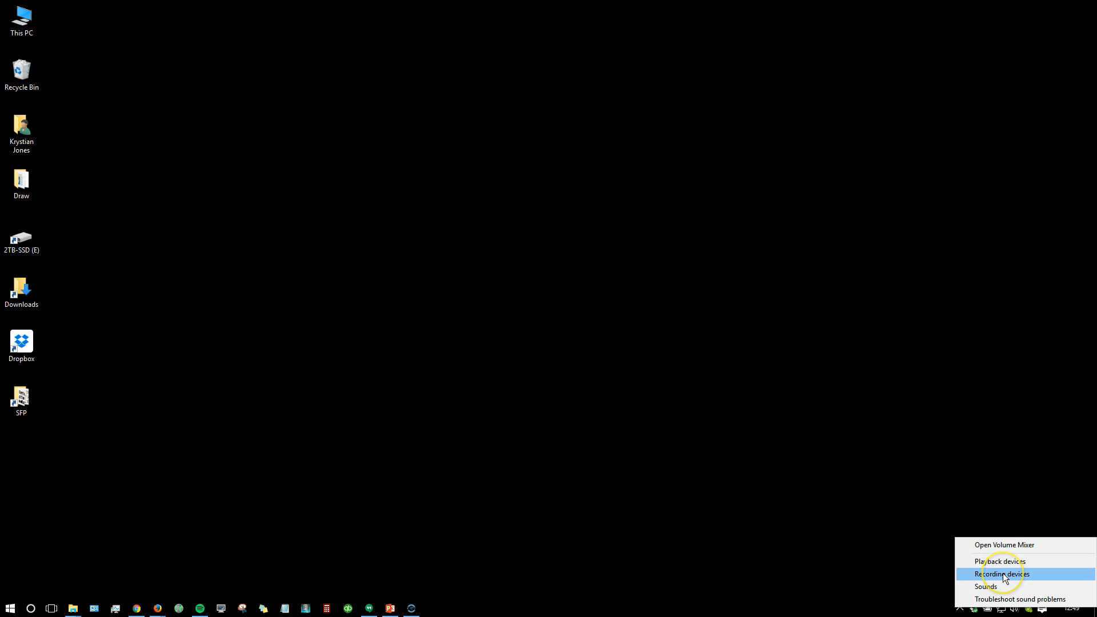
pyautogui.click(1001, 574)
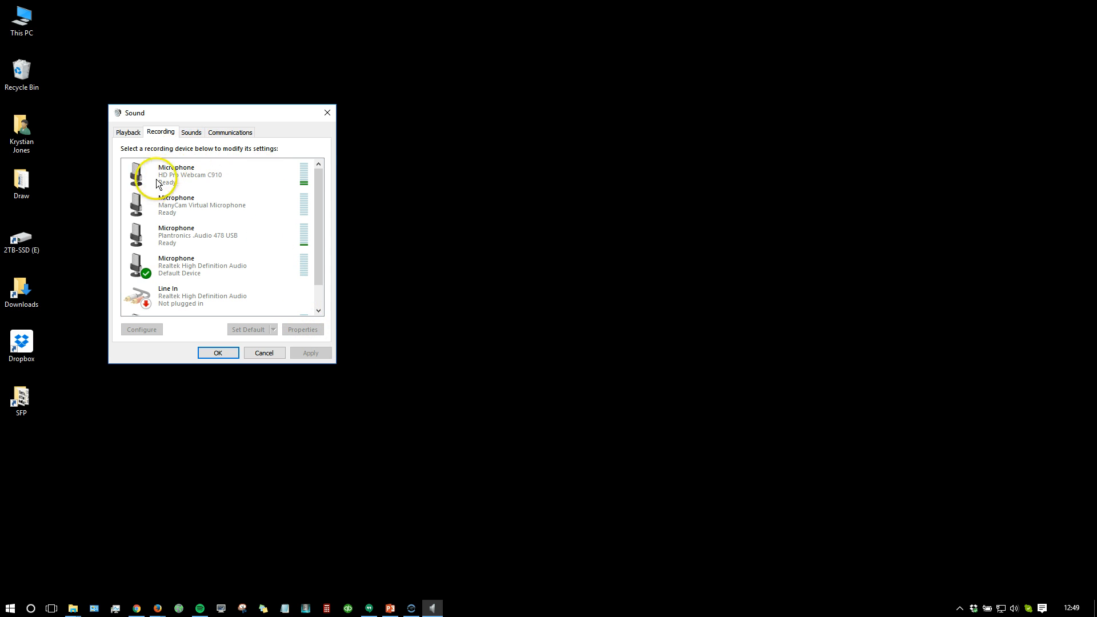
# Set the Plantronics .Audio 478 USB microphone as default, replacing the Realtek microphone
pyautogui.click(203, 205)
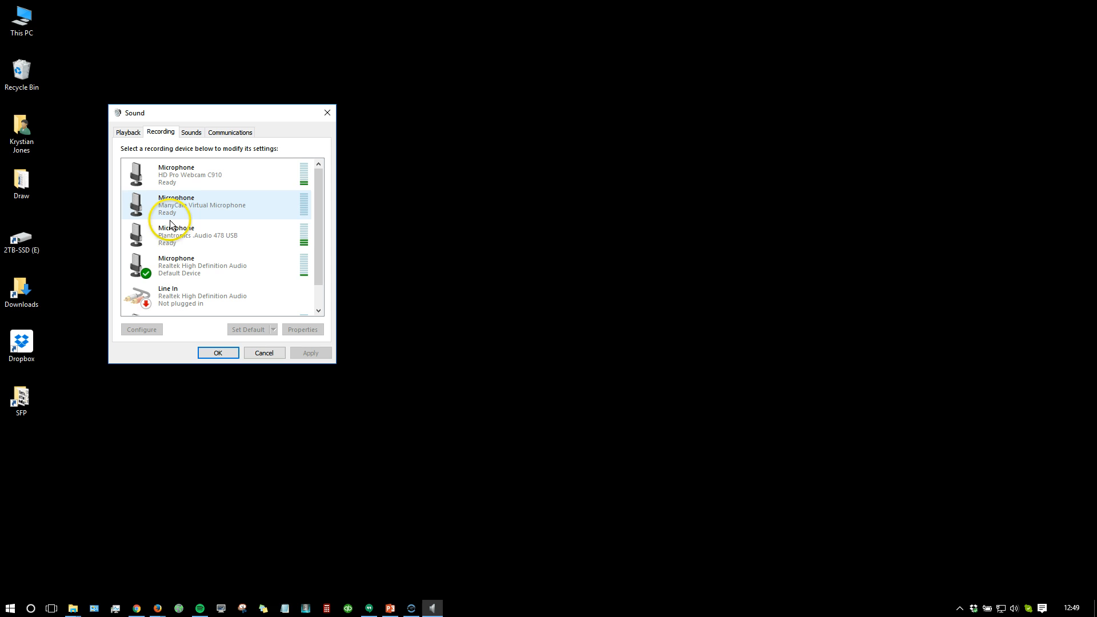
pyautogui.click(197, 235)
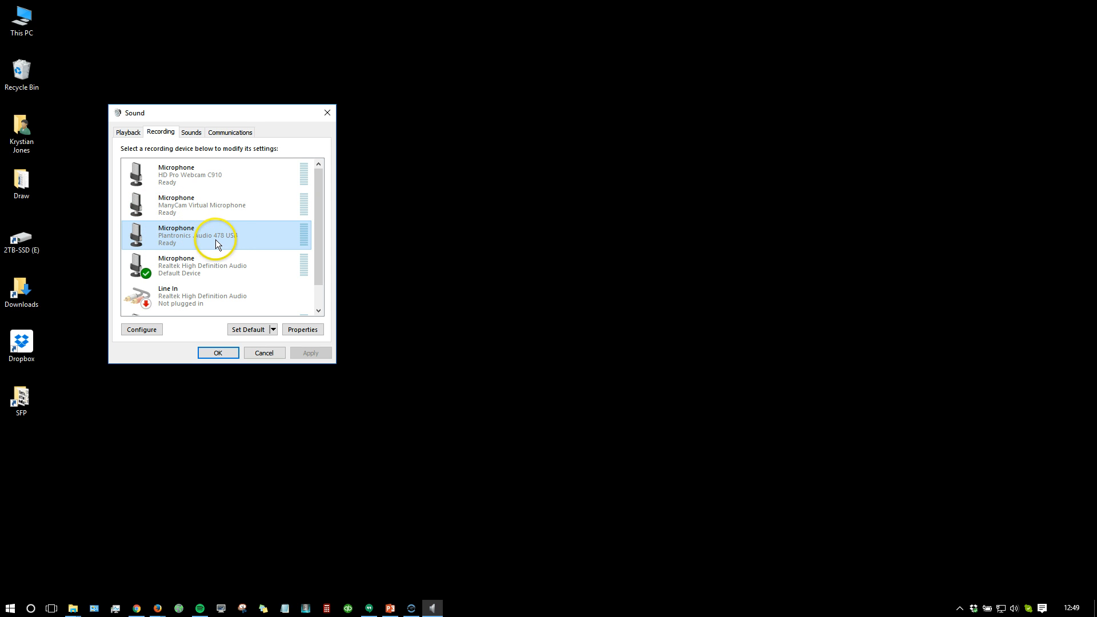
pyautogui.moveTo(184, 239)
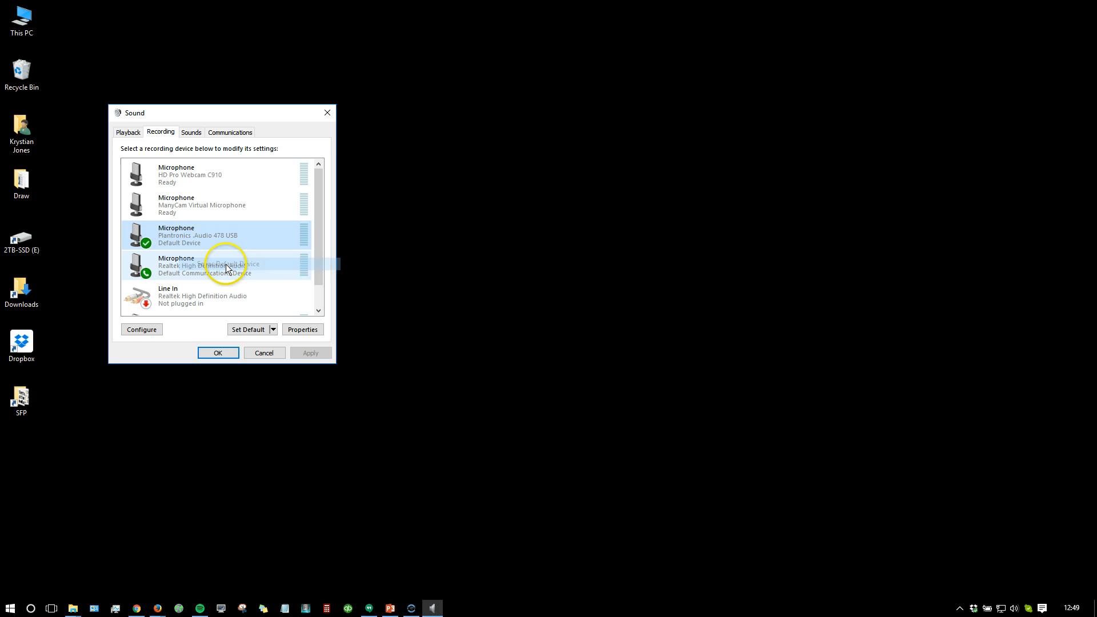
pyautogui.rightClick(224, 266)
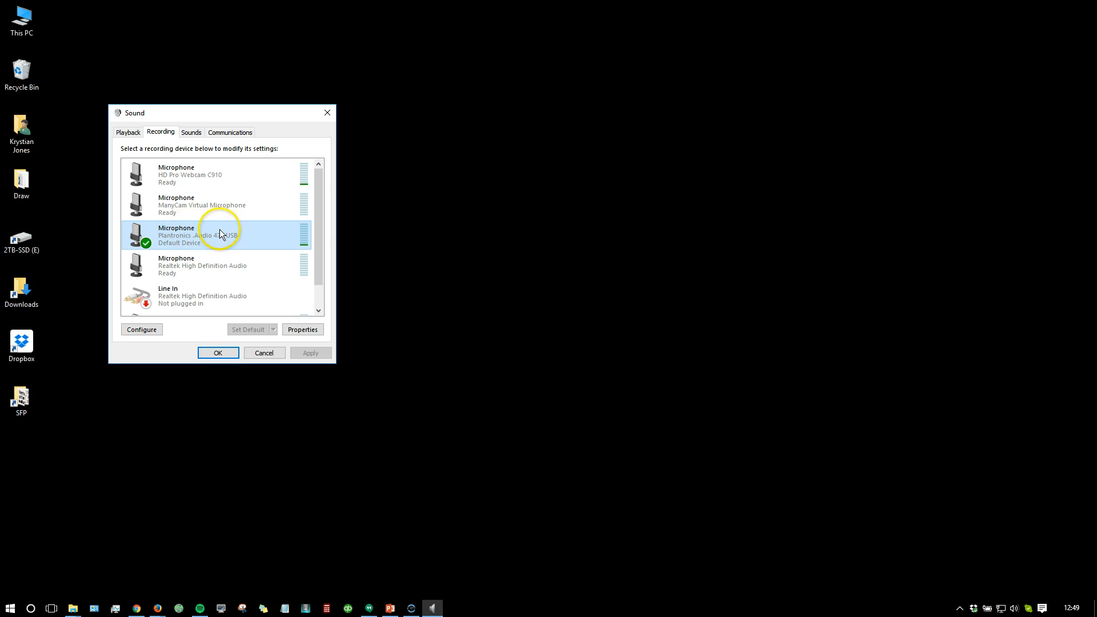
pyautogui.moveTo(152, 231)
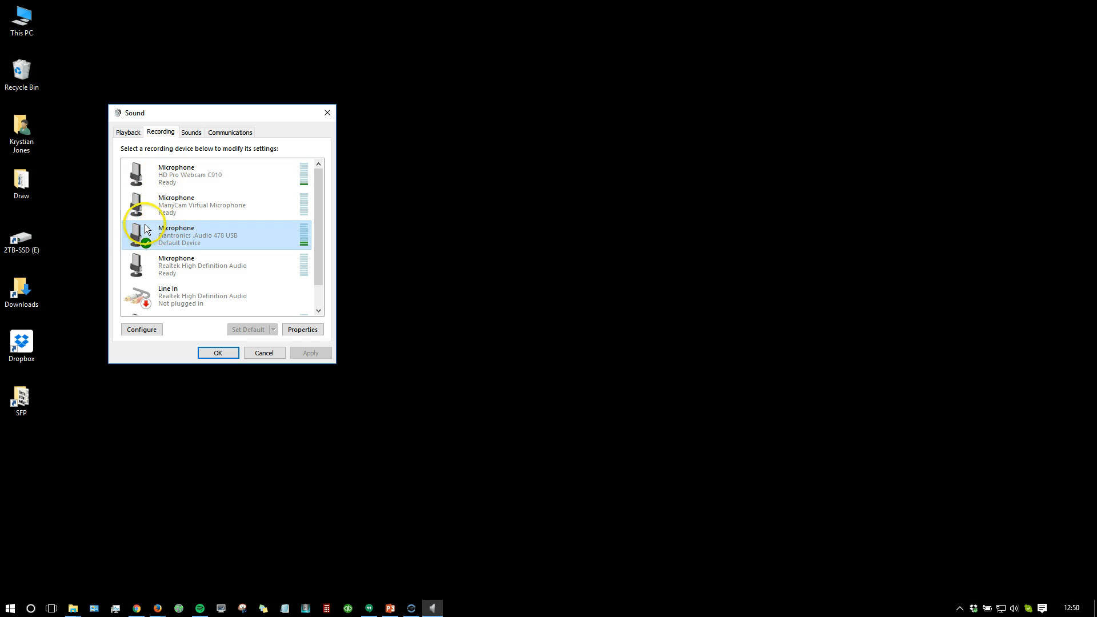
pyautogui.moveTo(247, 241)
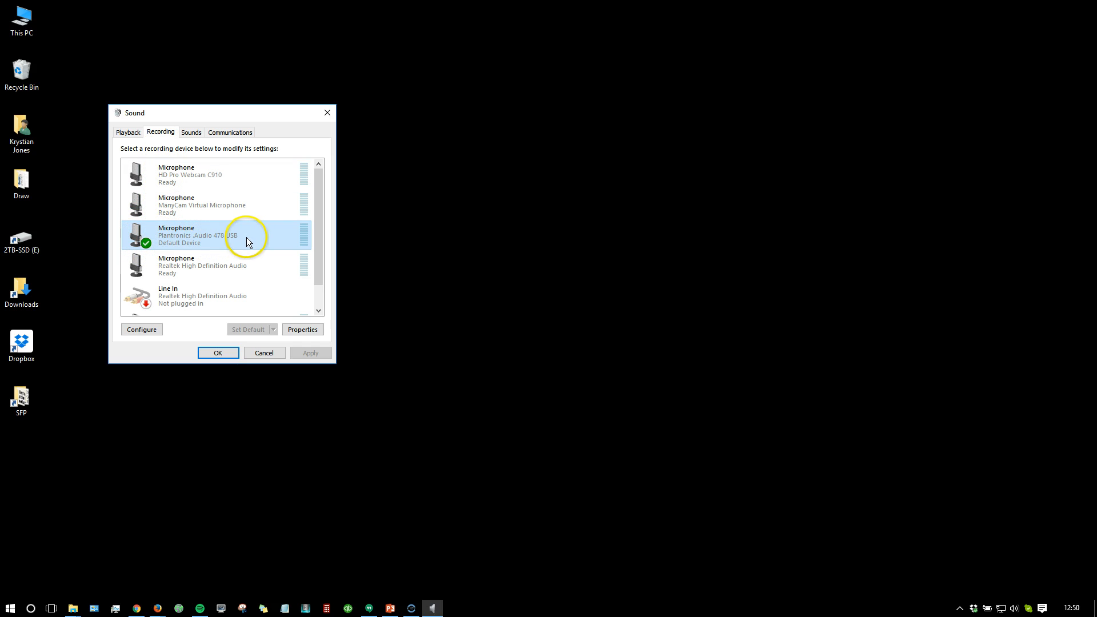
pyautogui.moveTo(185, 202)
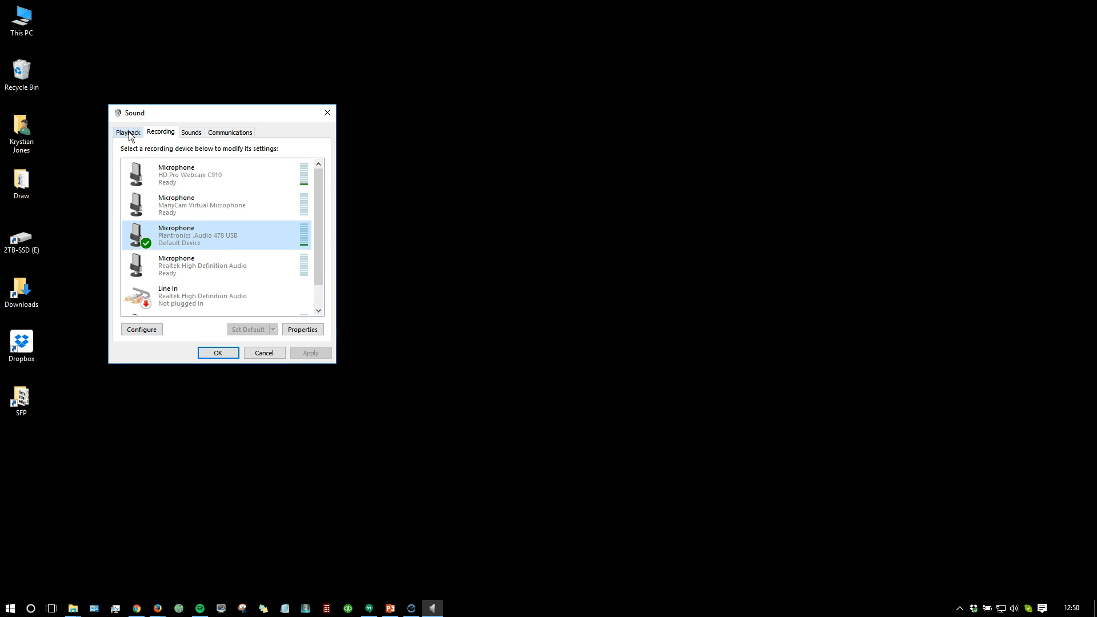
# Make the Plantronics .Audio 478 USB speakers the default playback device, then confirm with OK
pyautogui.click(129, 132)
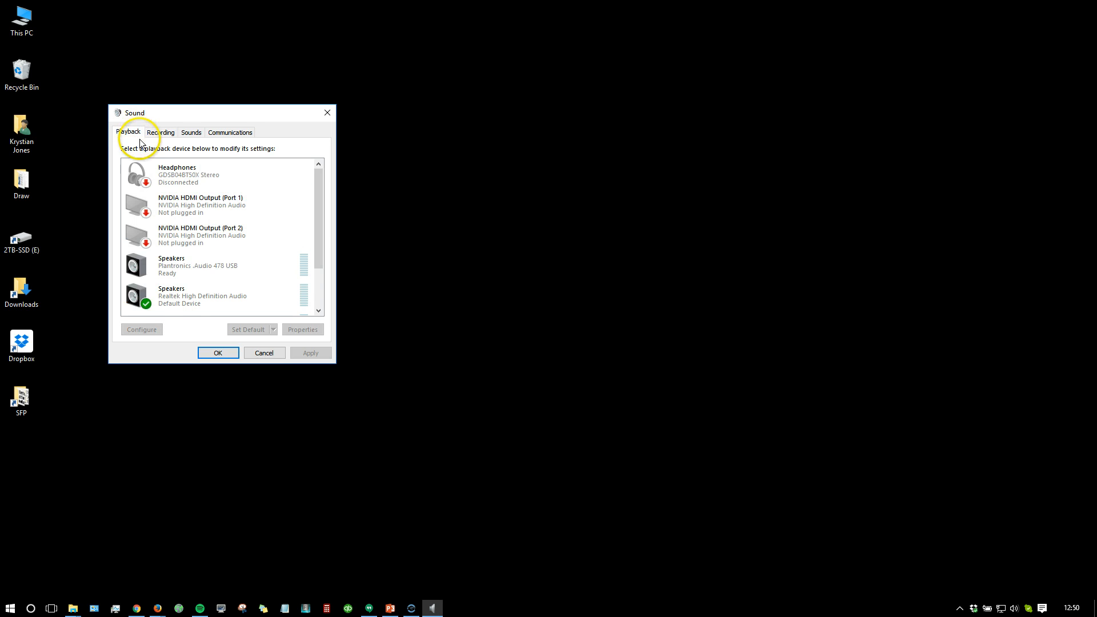
pyautogui.click(217, 265)
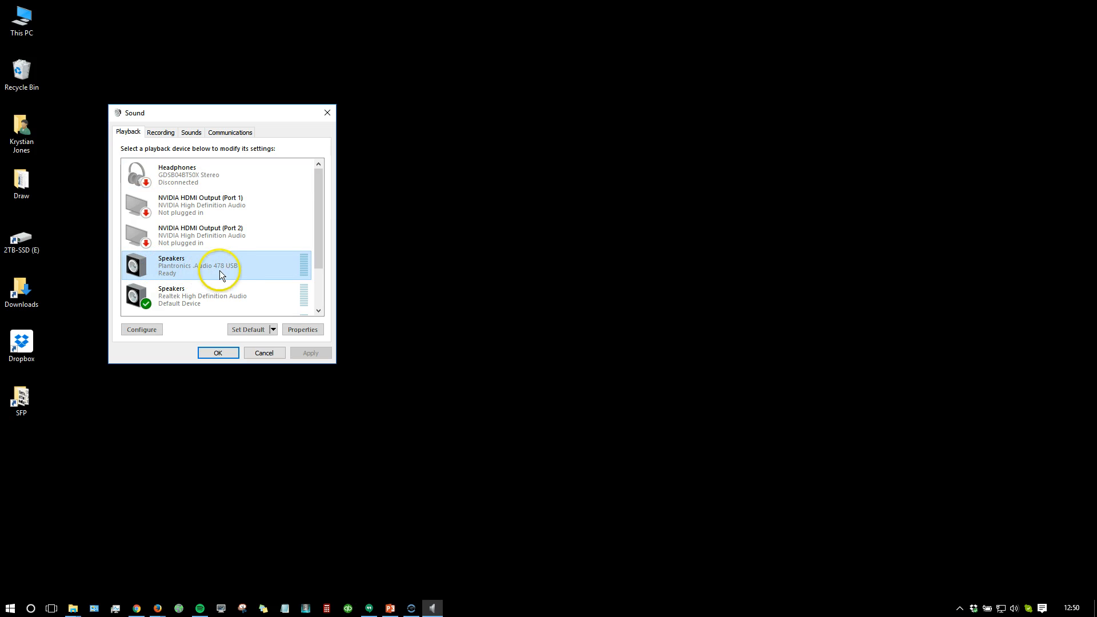
pyautogui.rightClick(210, 265)
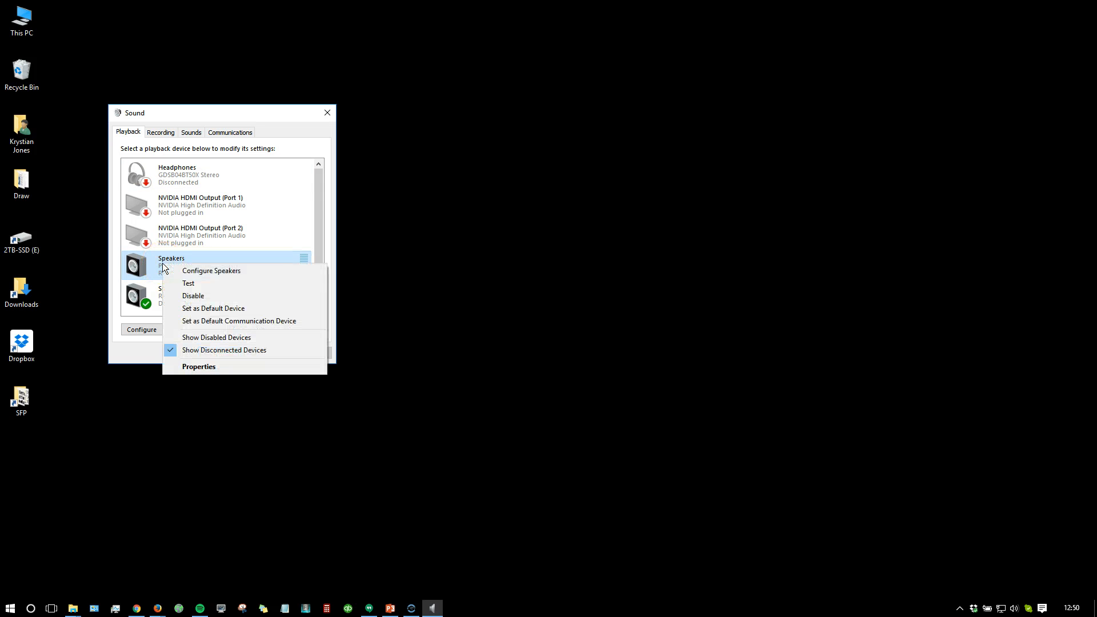
pyautogui.click(213, 308)
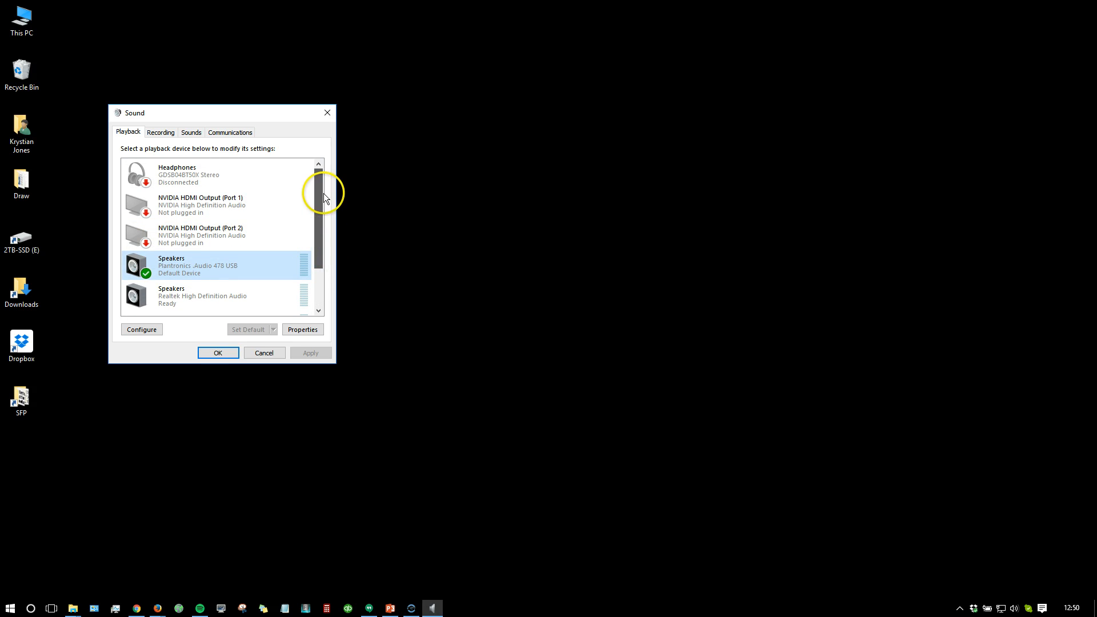
pyautogui.click(217, 352)
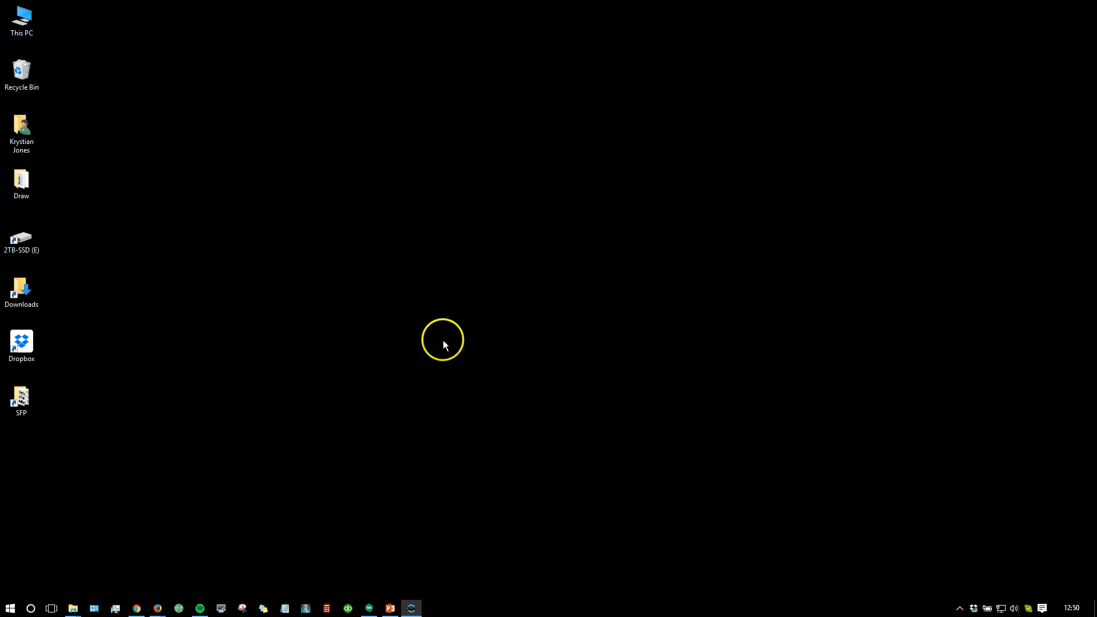